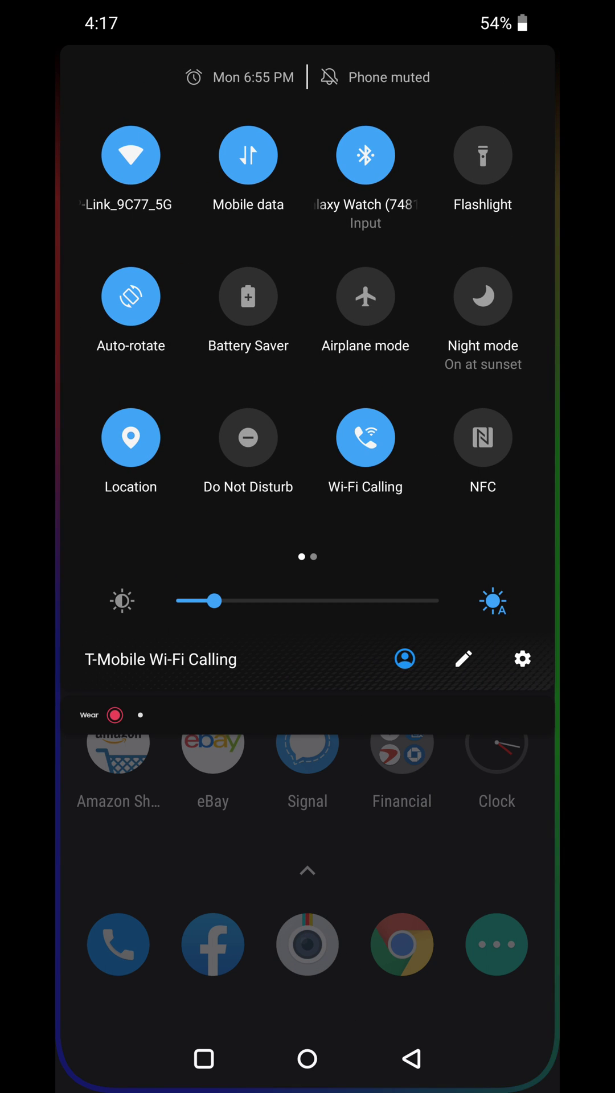
Bring up the Forget/Modify options for the connected TP-Link_9C77_5G network.
left_click(520, 659)
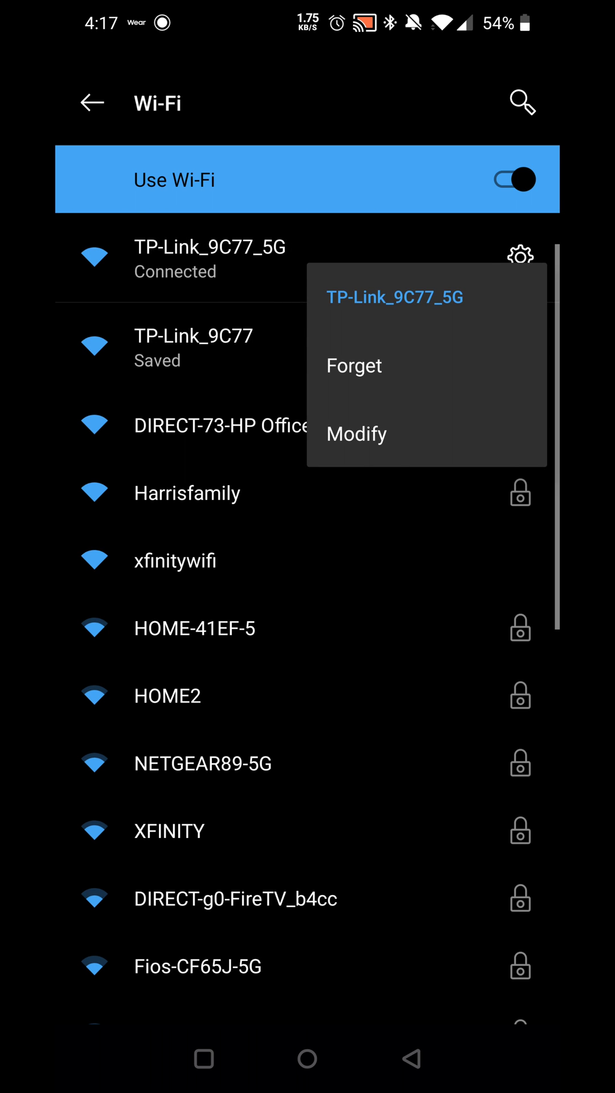
Modify TP-Link_9C77_5G, switching IP settings from DHCP to Static under Advanced options.
left_click(356, 433)
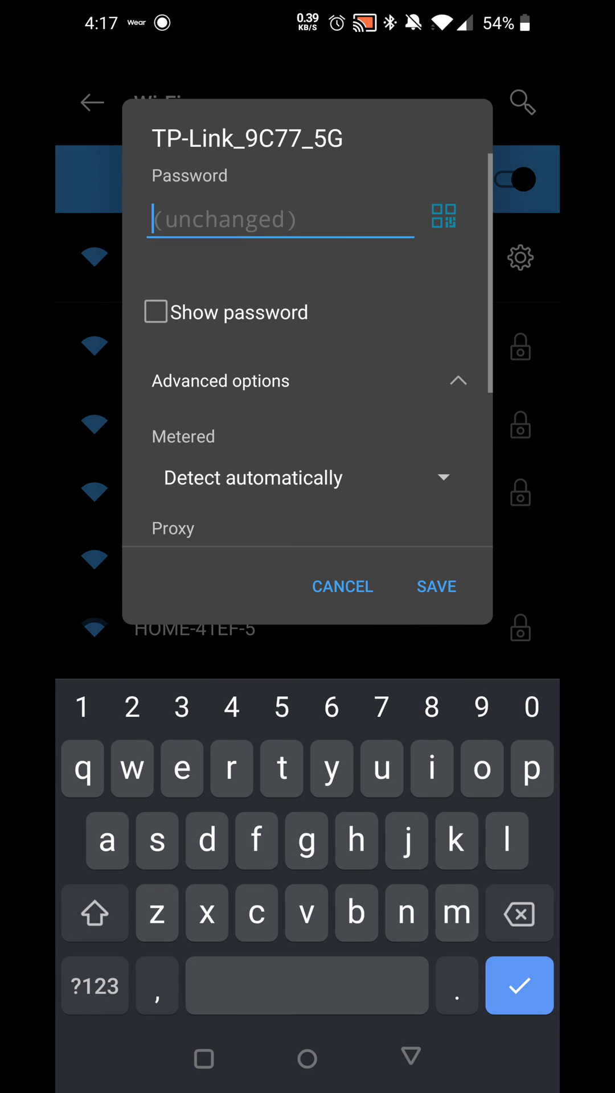
scroll("down", 3)
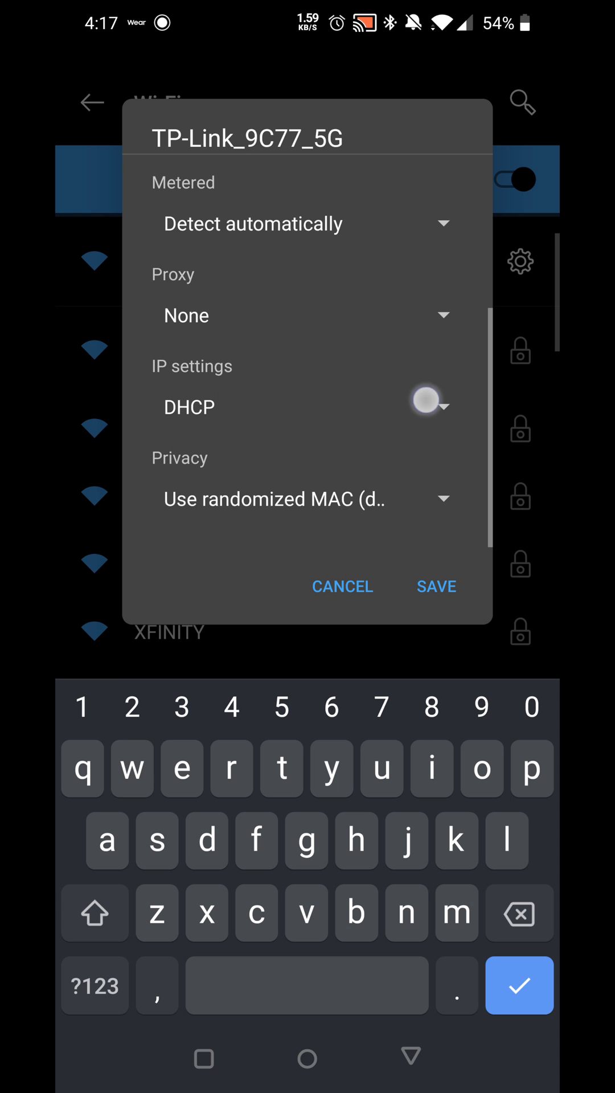
scroll("up", 3)
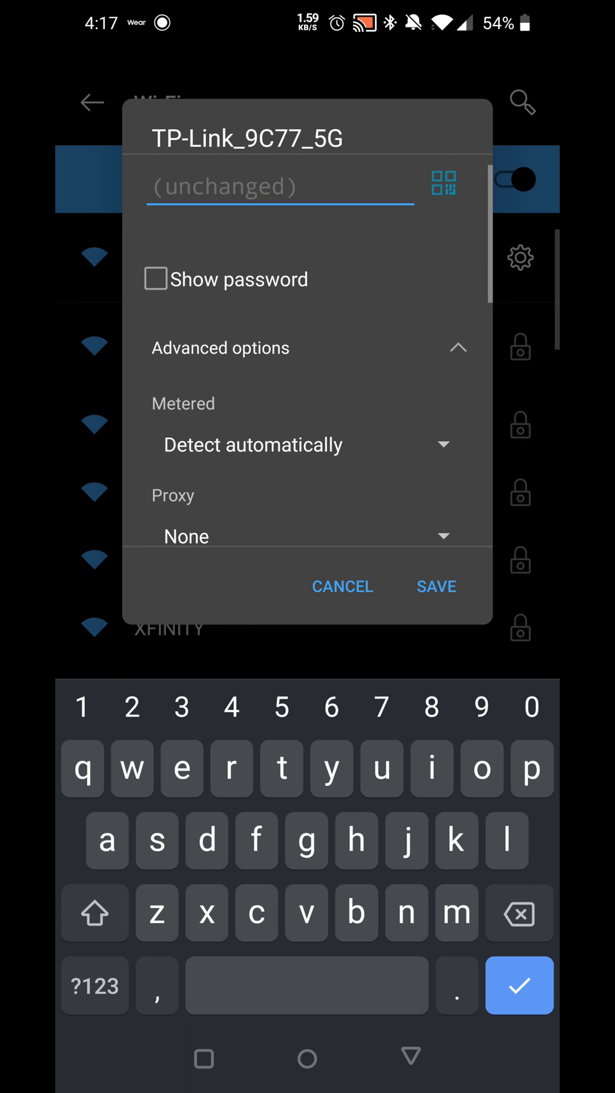
scroll("down", 3)
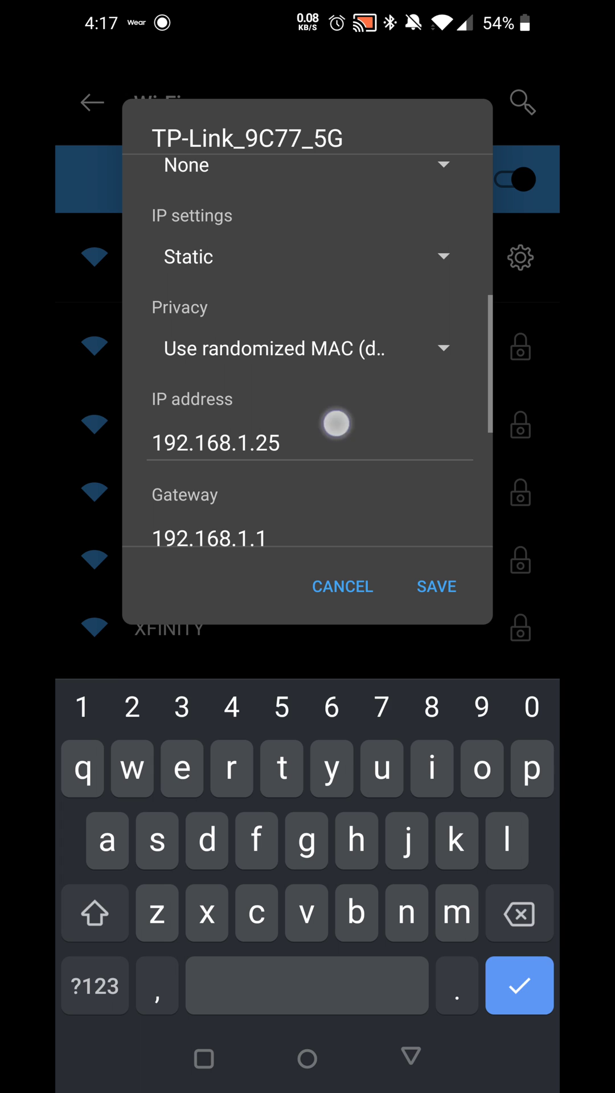
Enter static IP address 192.168.1.2 and save, reconnecting to TP-Link_9C77_5G.
left_click(519, 913)
type("1")
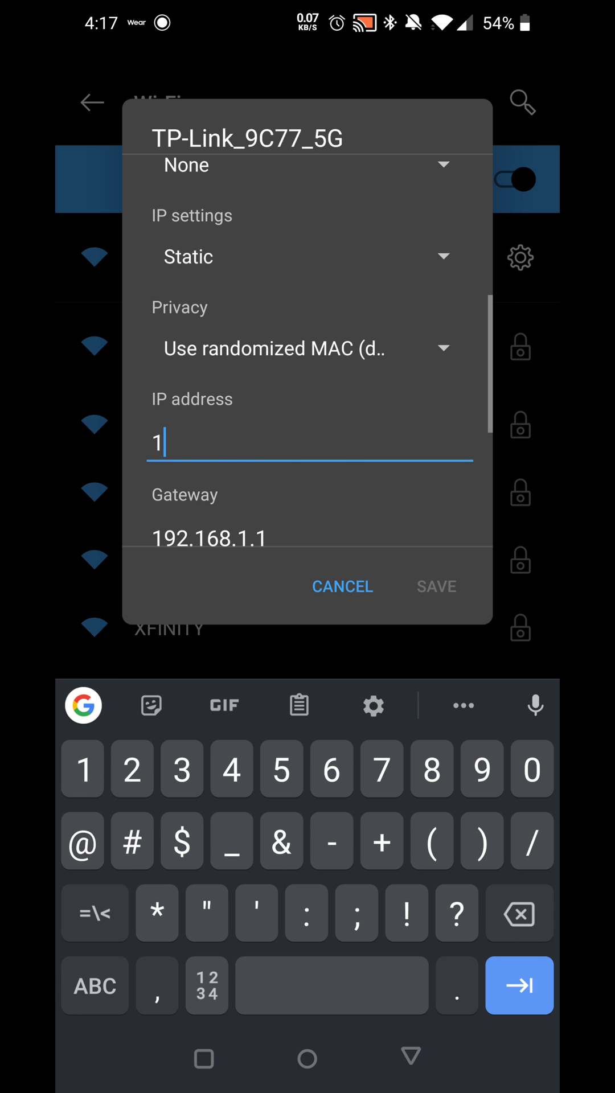
type("92")
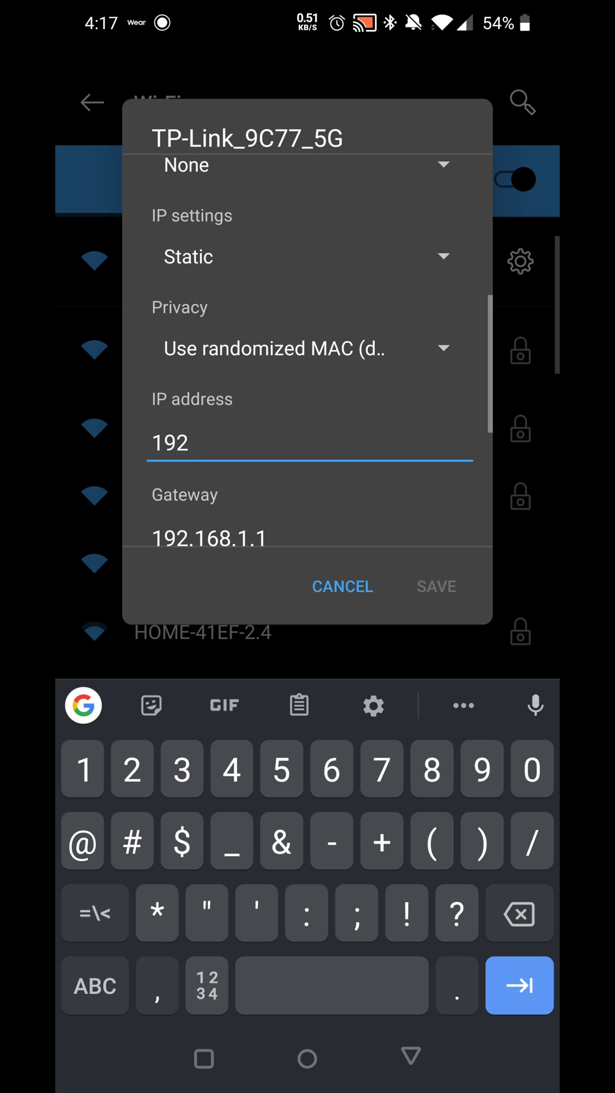
type(".168")
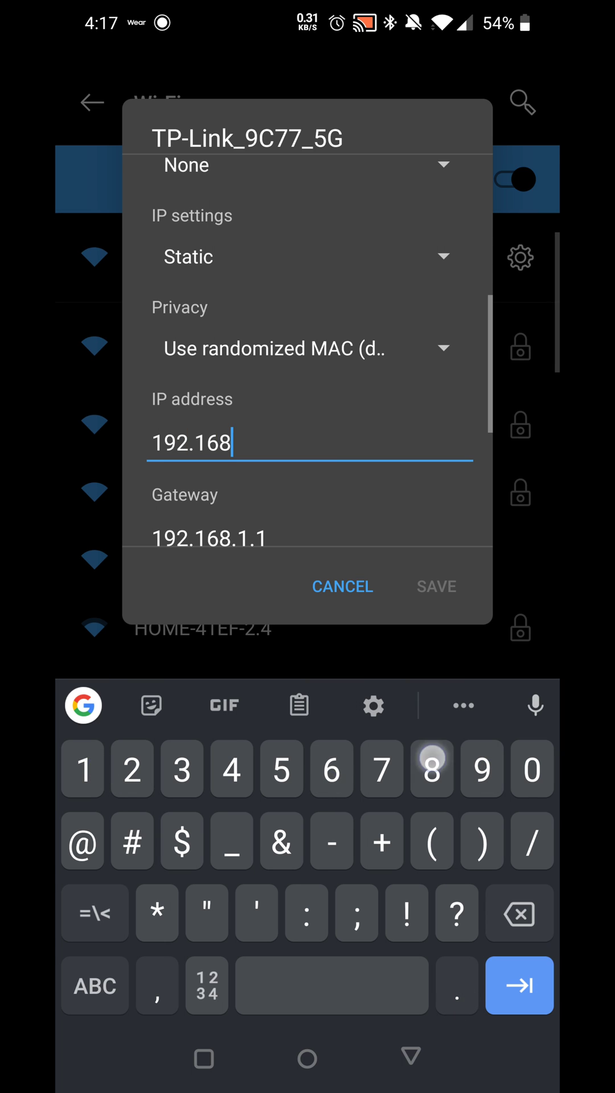
type(".1.2")
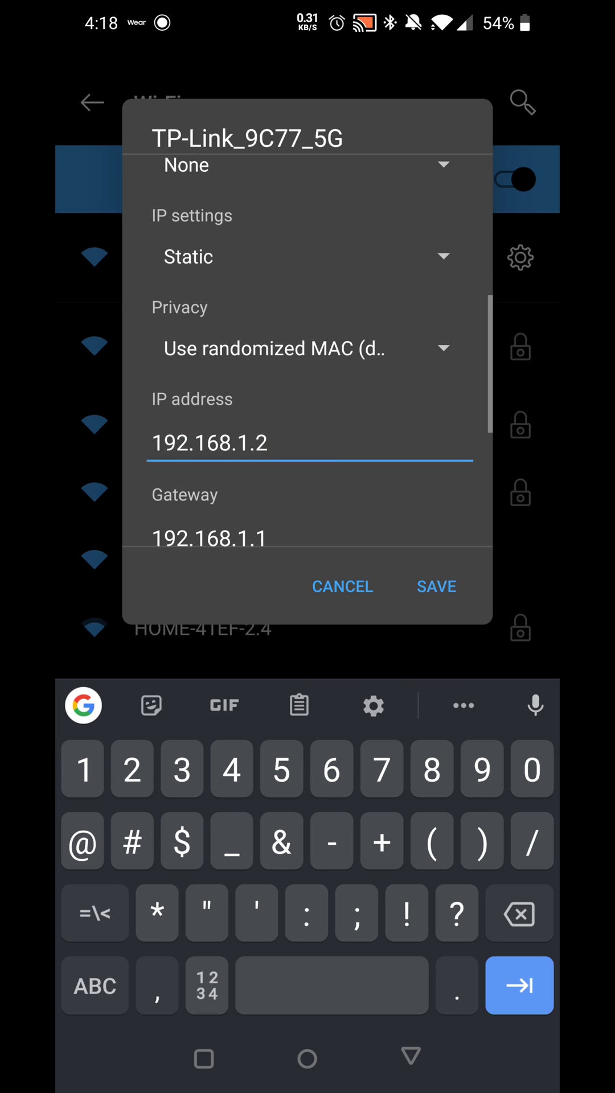
left_click(436, 586)
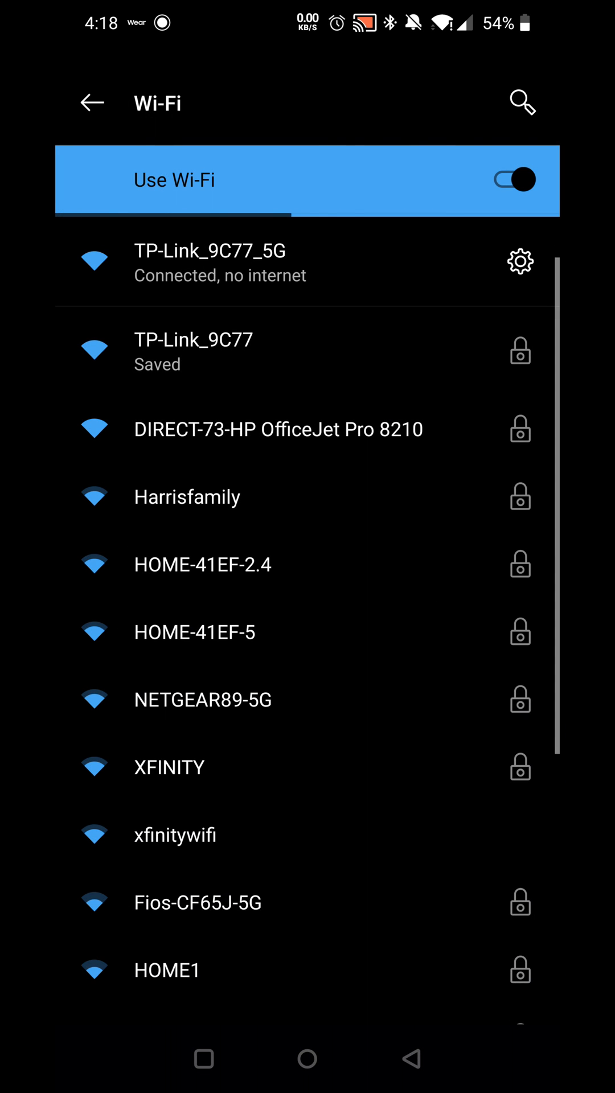